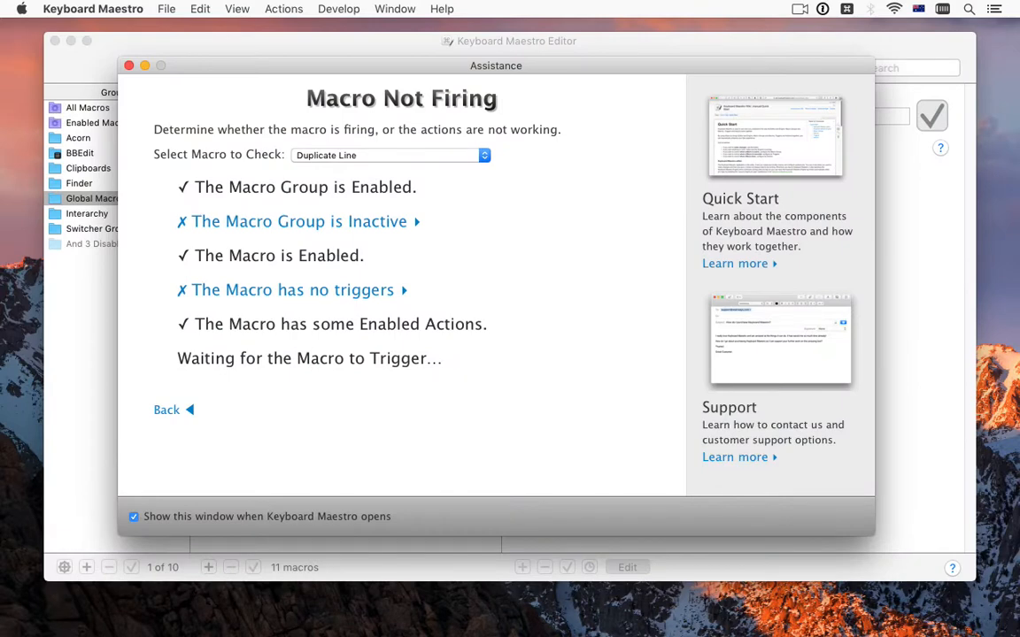
Close the Assistance window to reveal the Type Your Name macro's Control-N insert-text action.
click(440, 9)
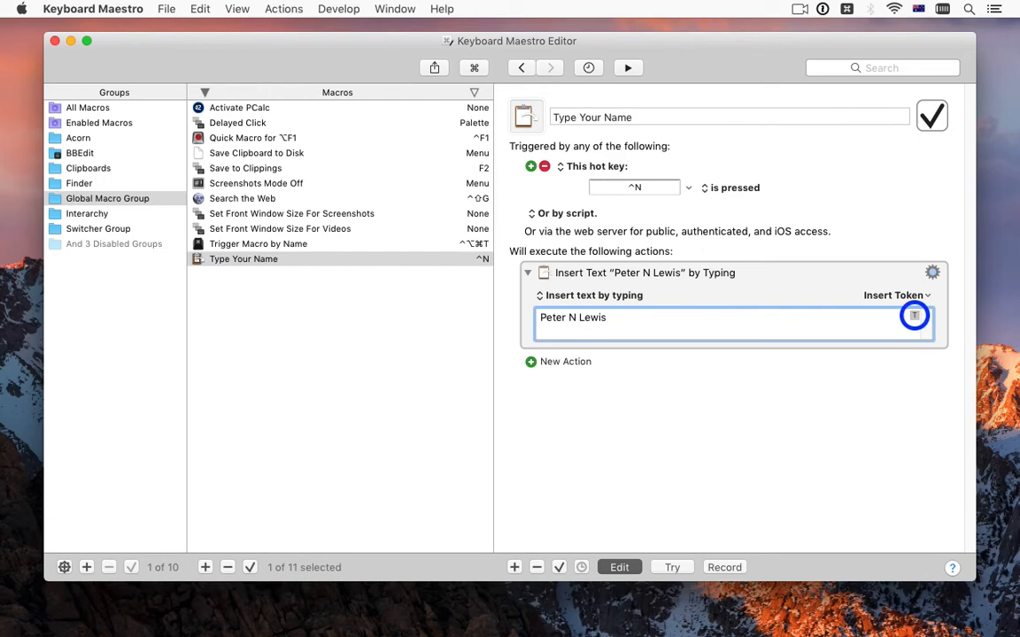
Open Keyboard Maestro's General preferences, with Large Text set to Tiny.
click(113, 243)
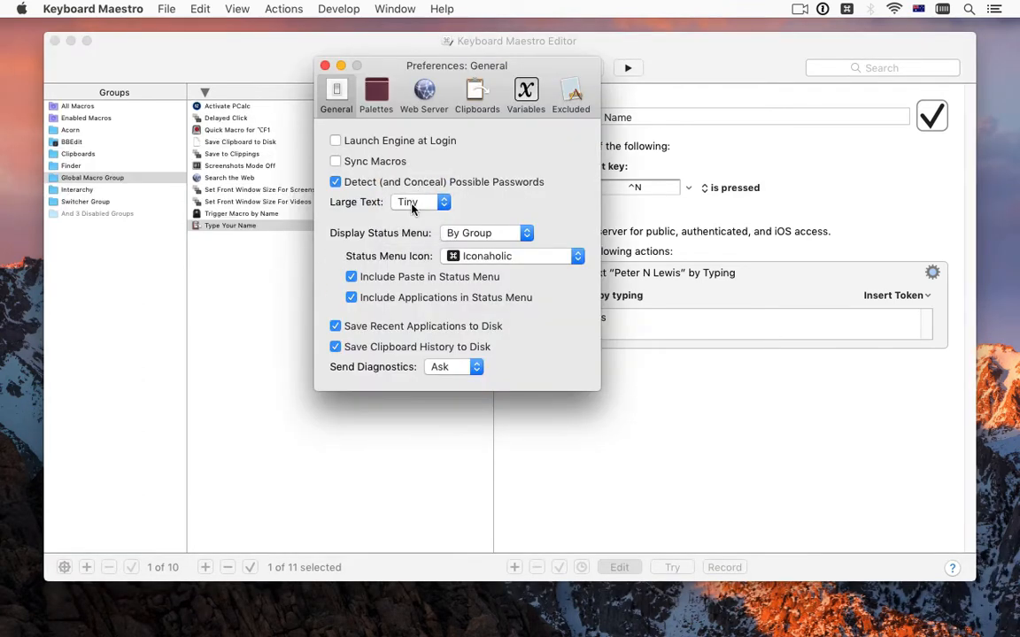
Close Preferences, then add mouse-gesture, 10-minute idle and audio-output-change triggers.
click(421, 202)
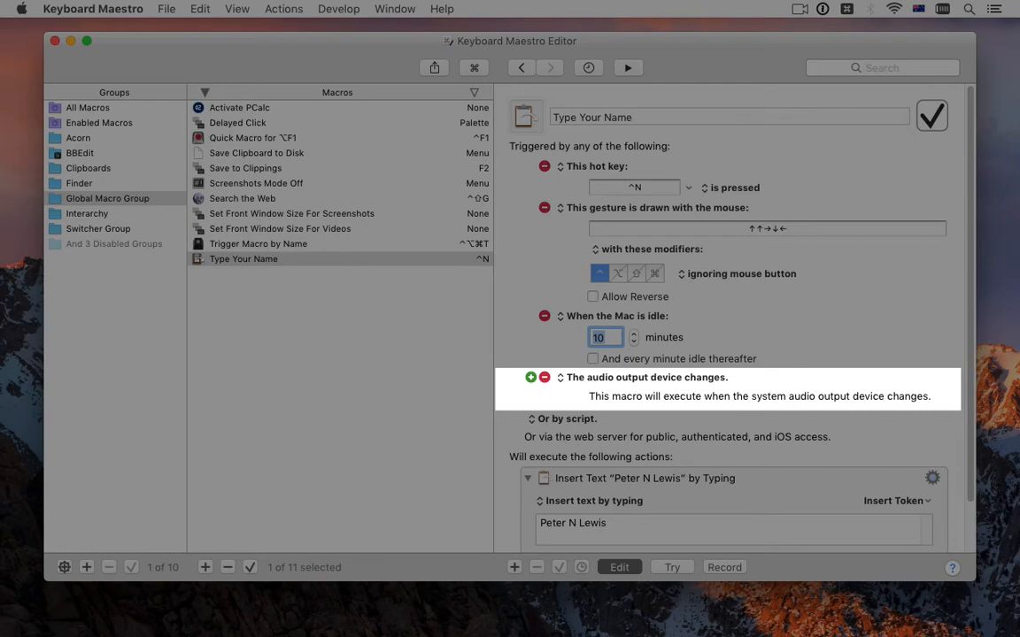
View the HealthChecks.io Down macro's web trigger, then open the Clipboard History Switcher.
click(252, 141)
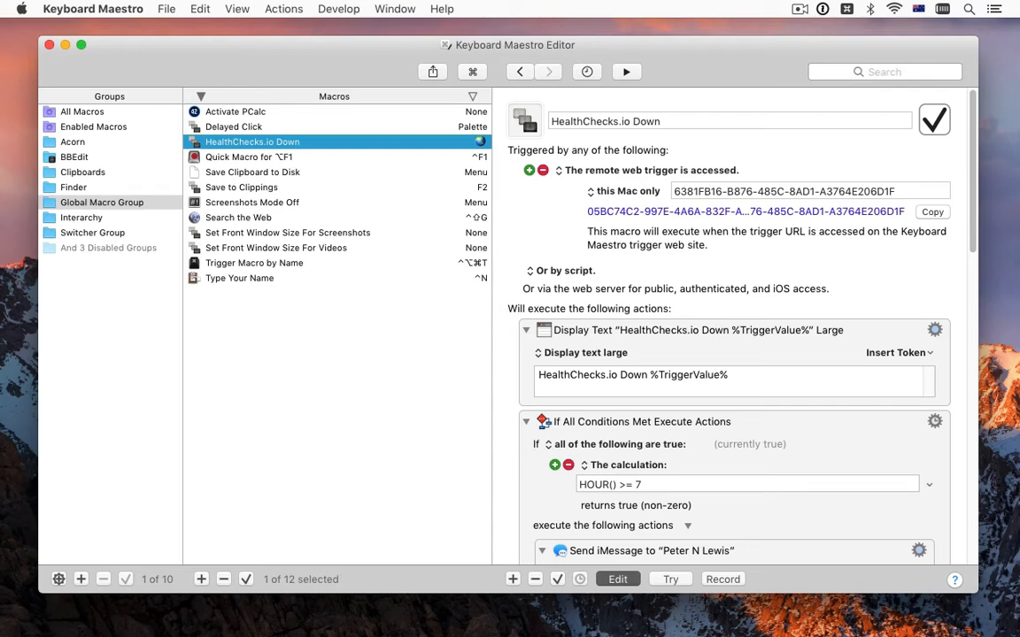
click(670, 579)
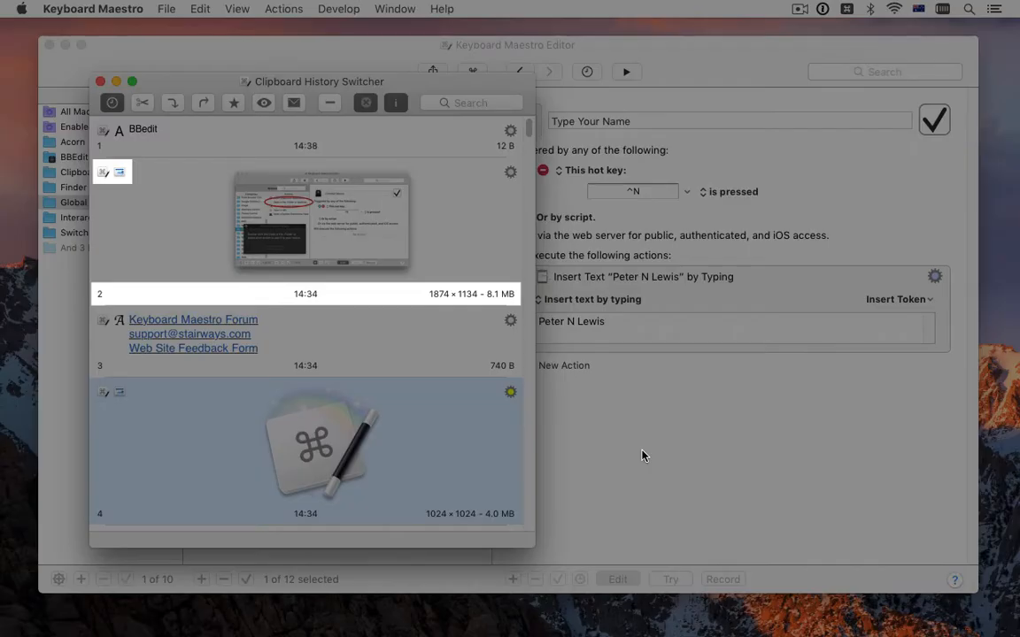
Show the Input macro's Prompt for New File action, defaulting to 'Saved Stuff' in VarName.
click(510, 319)
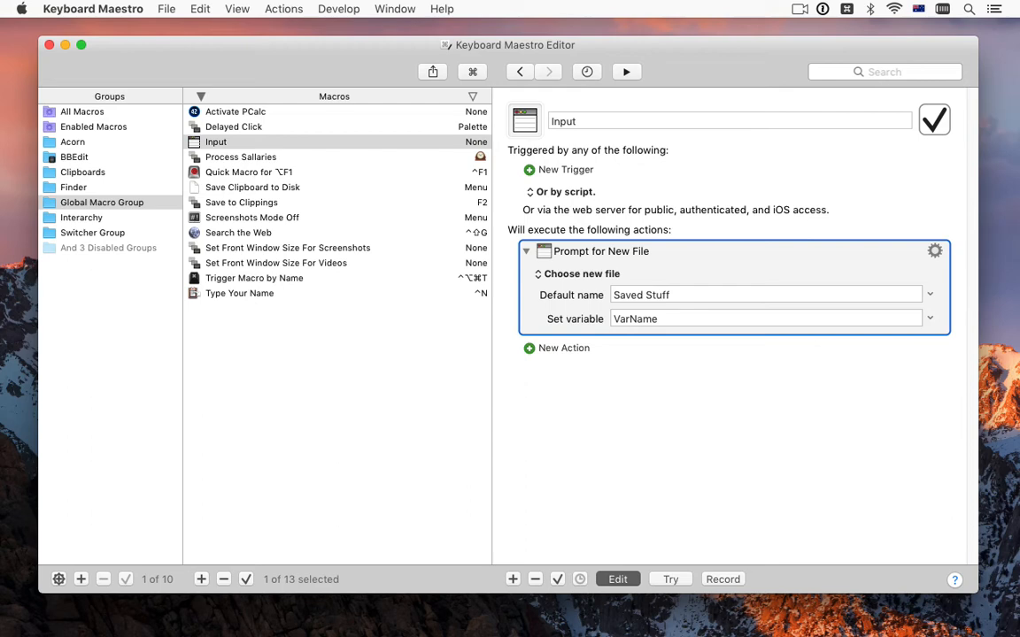
Add Prompt With List from File to Input, then view the Web Browser macro.
click(563, 348)
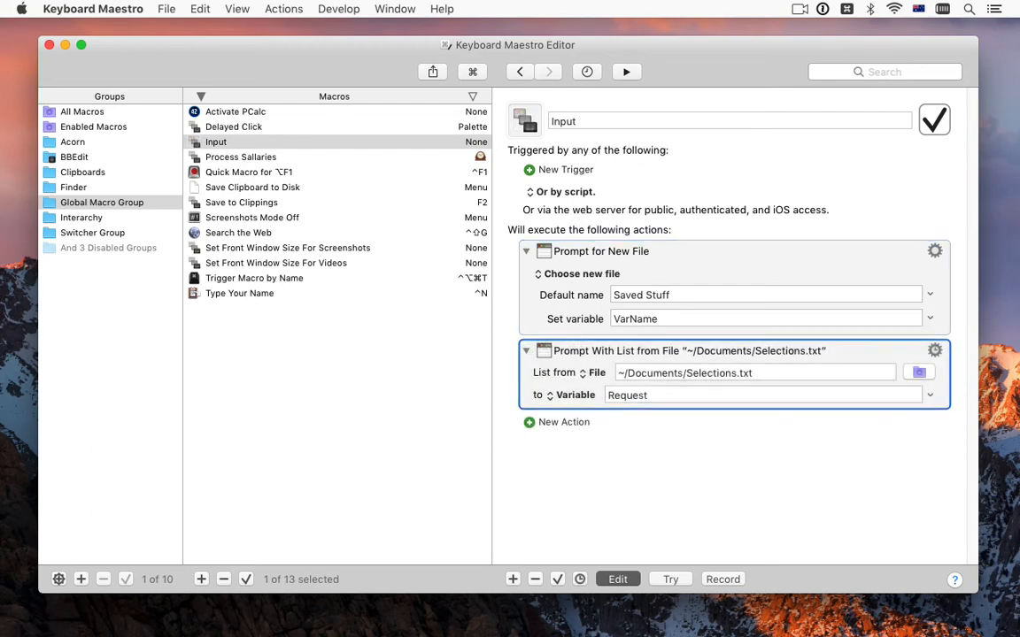
click(564, 422)
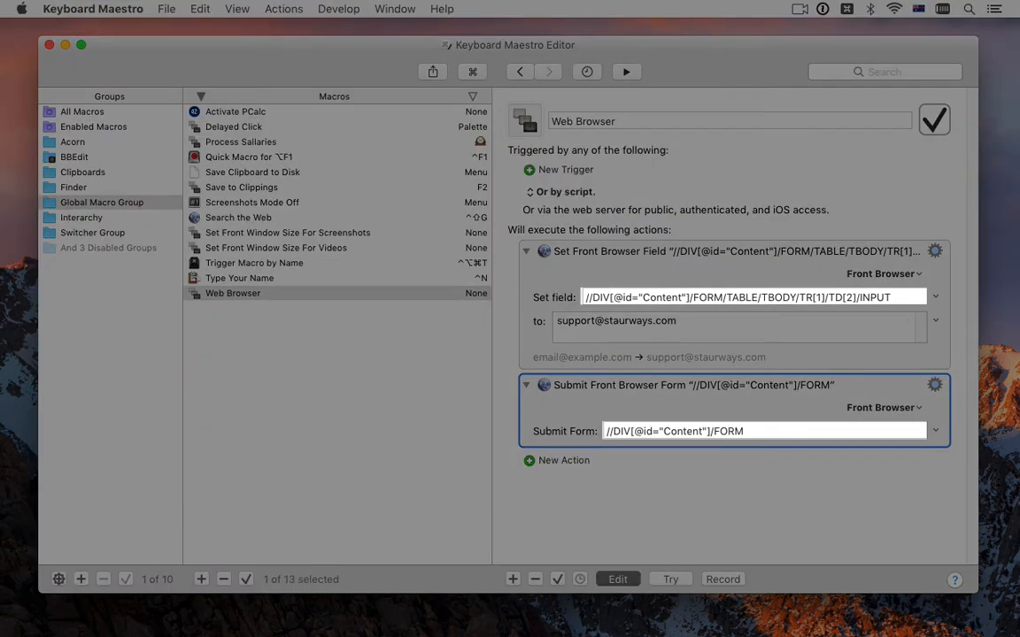
View the Send Status and Local Variables macros, then Dictionaries setting Last Names[Peter] to Lewis.
click(231, 231)
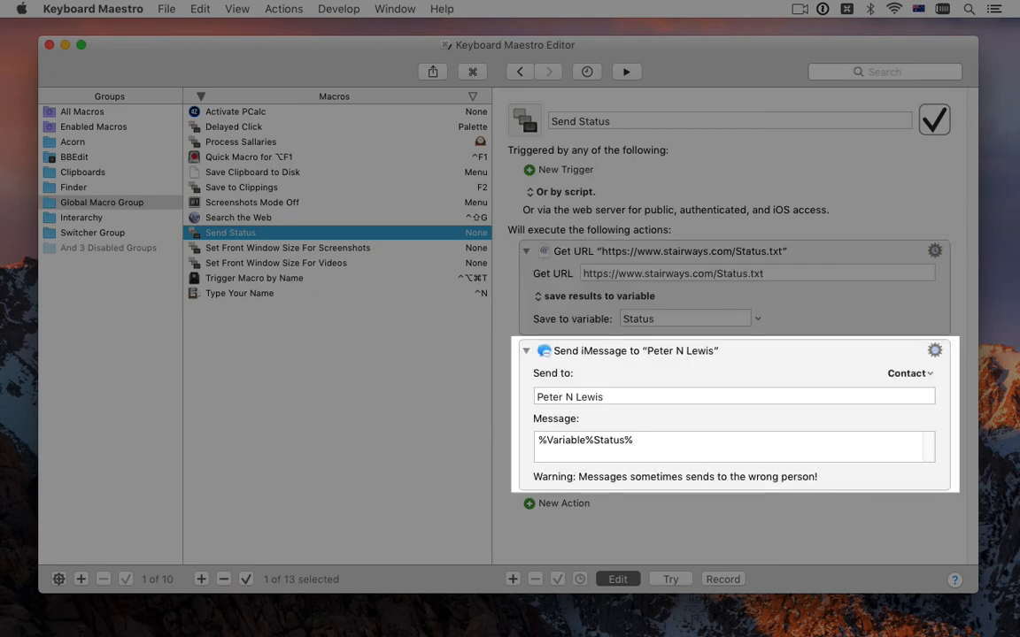
click(237, 141)
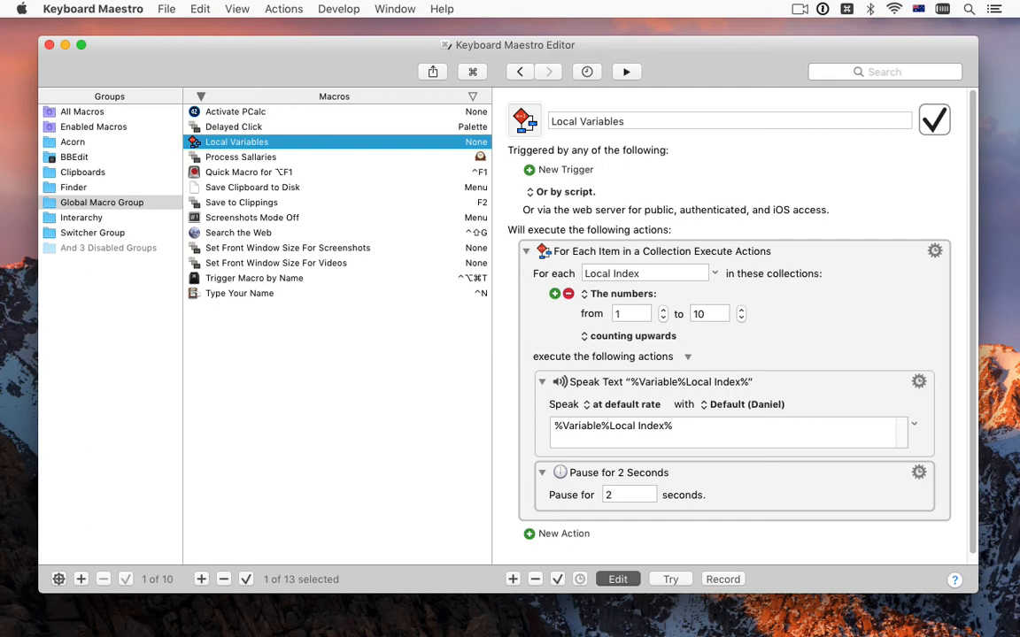
click(230, 141)
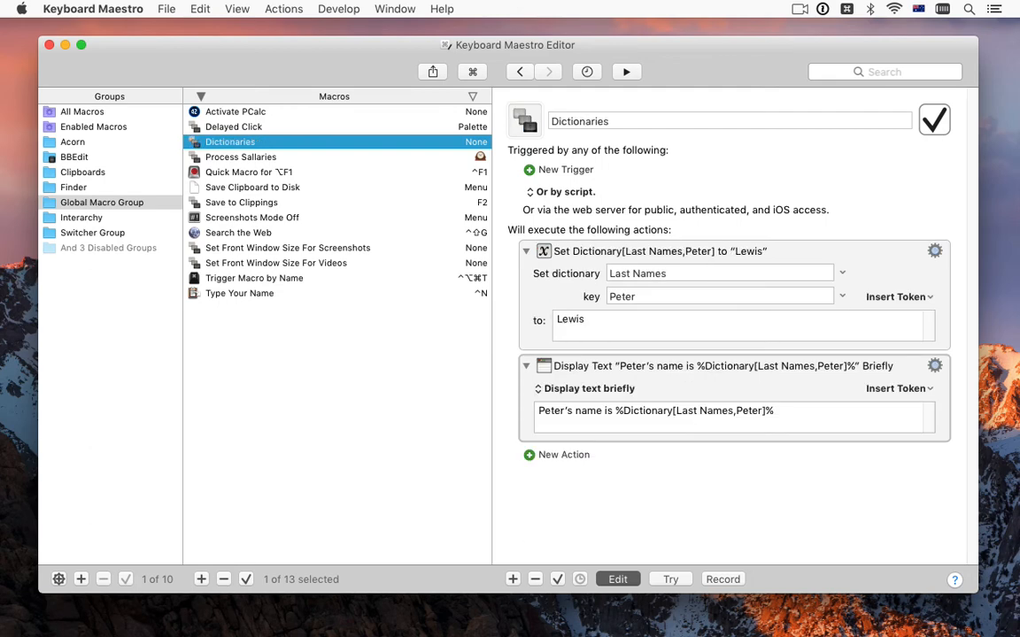